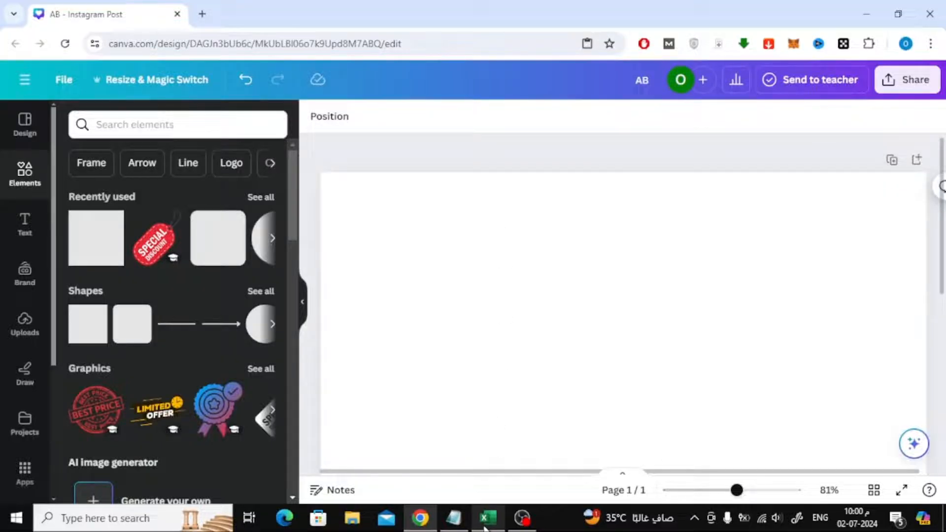
# Step: Copy the AB, TEST, E table from cells B2:D5 in Excel
pyautogui.click(486, 517)
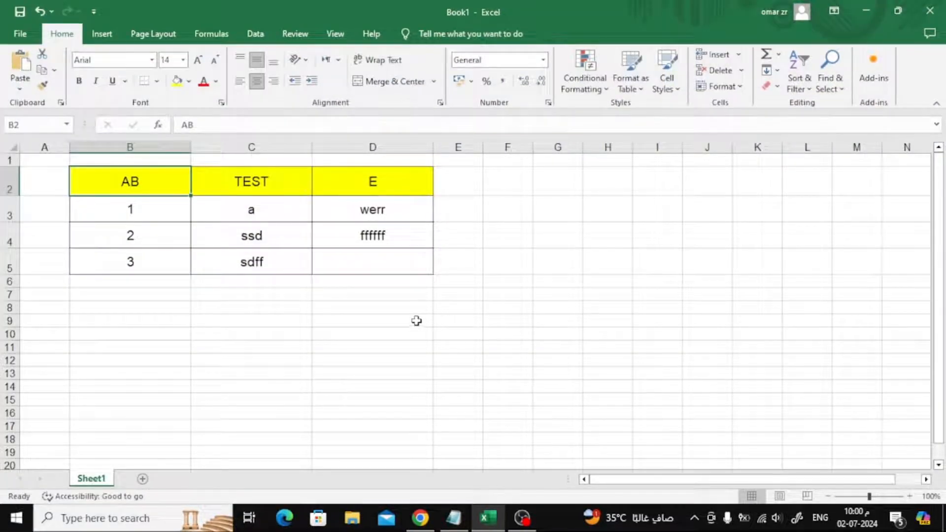
pyautogui.moveTo(124, 178)
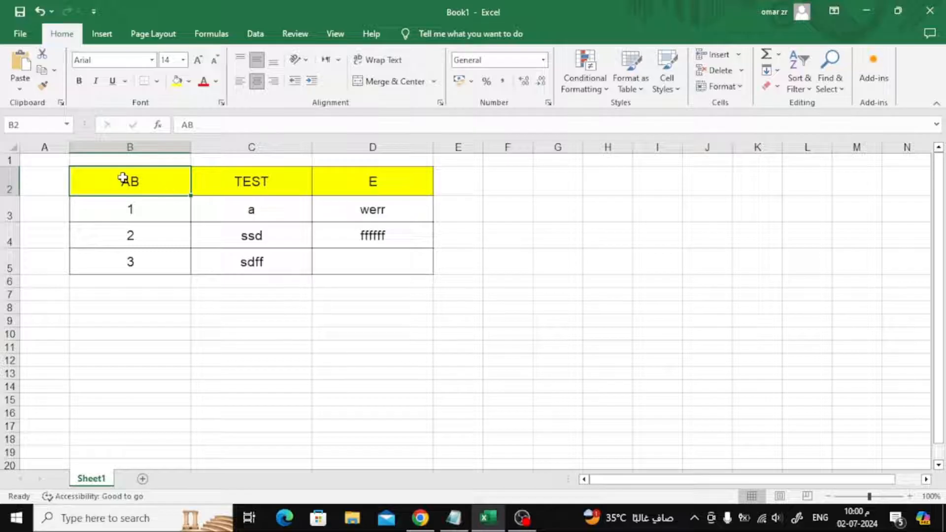
pyautogui.moveTo(108, 177)
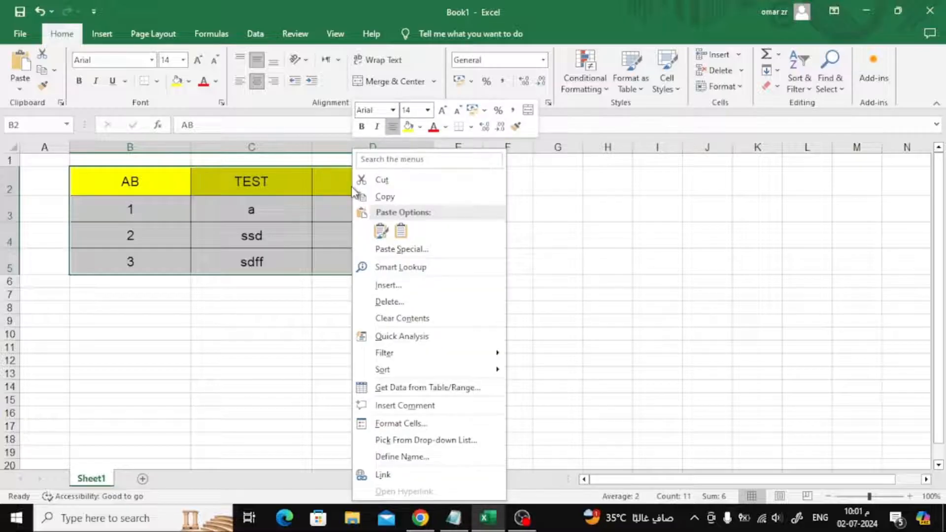
pyautogui.moveTo(447, 202)
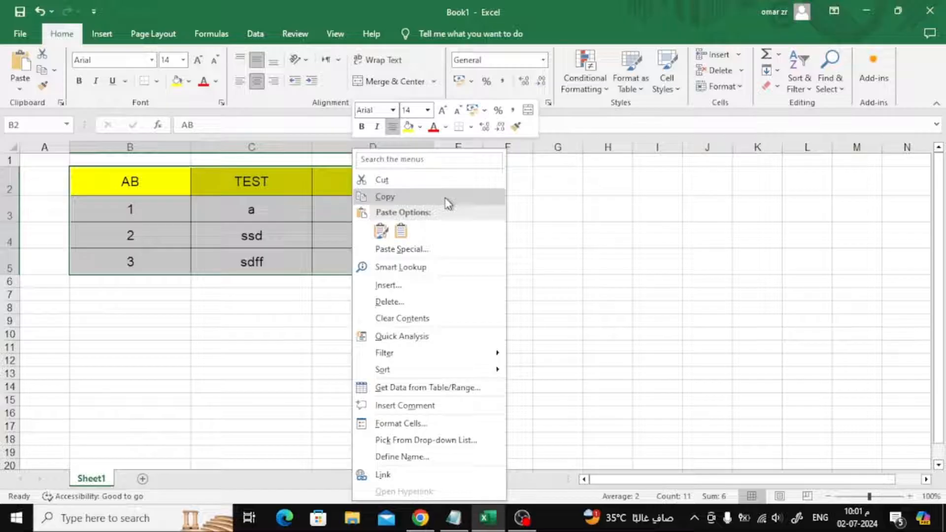
pyautogui.click(385, 196)
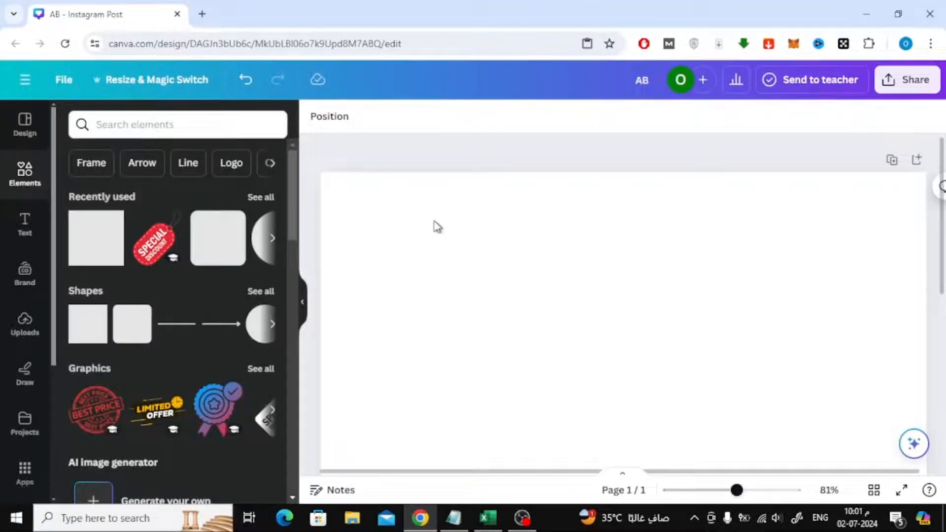
# Step: Paste the Excel table onto the blank Instagram post, then deselect and reselect it
pyautogui.rightClick(435, 226)
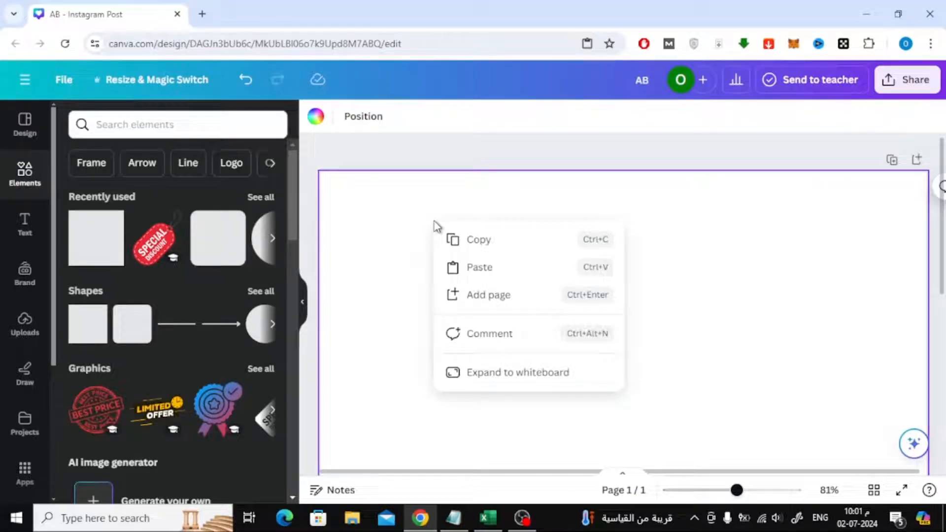
pyautogui.moveTo(495, 267)
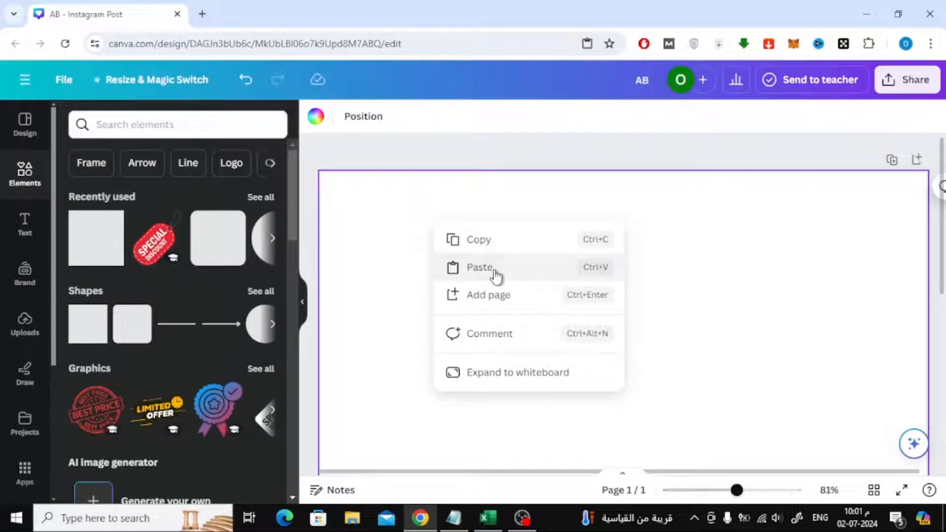
pyautogui.click(478, 267)
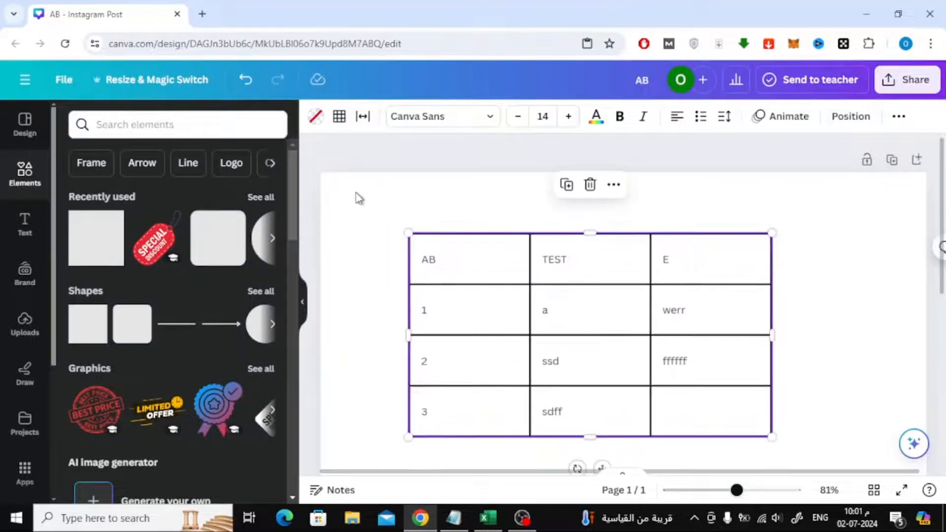
pyautogui.click(824, 272)
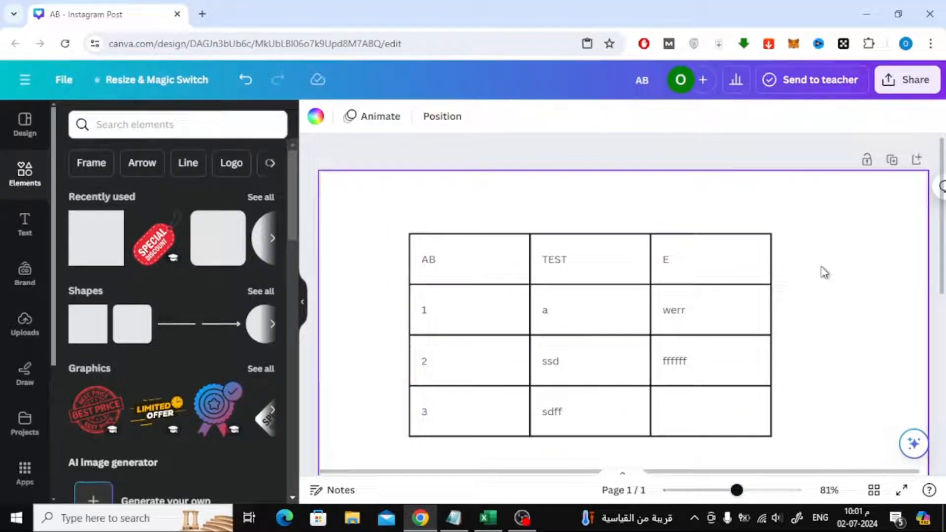
pyautogui.click(694, 256)
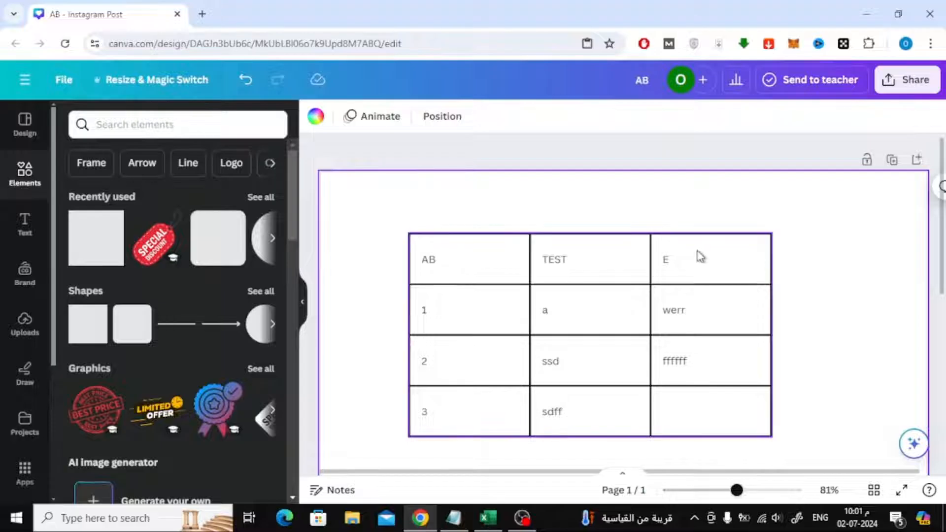
pyautogui.click(589, 259)
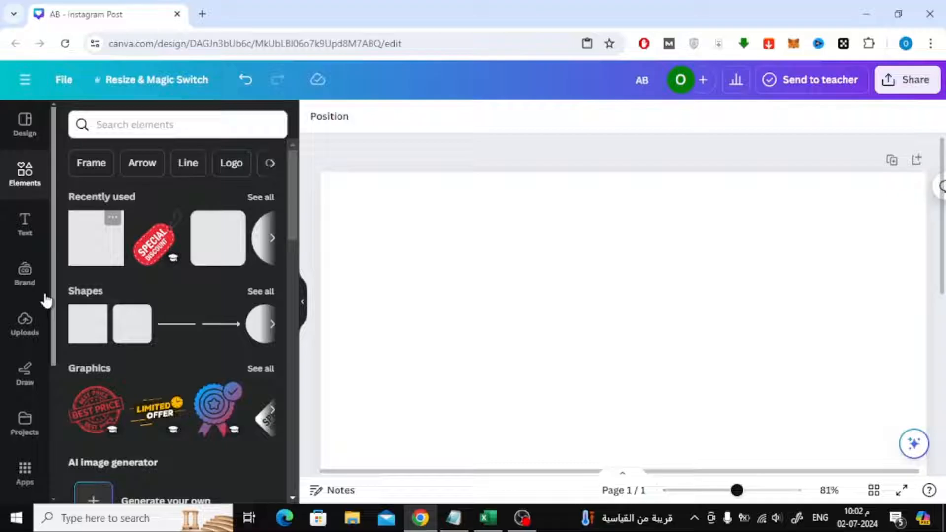
# Step: Upload the 'test canva' Word document from Downloads through Uploads
pyautogui.click(24, 325)
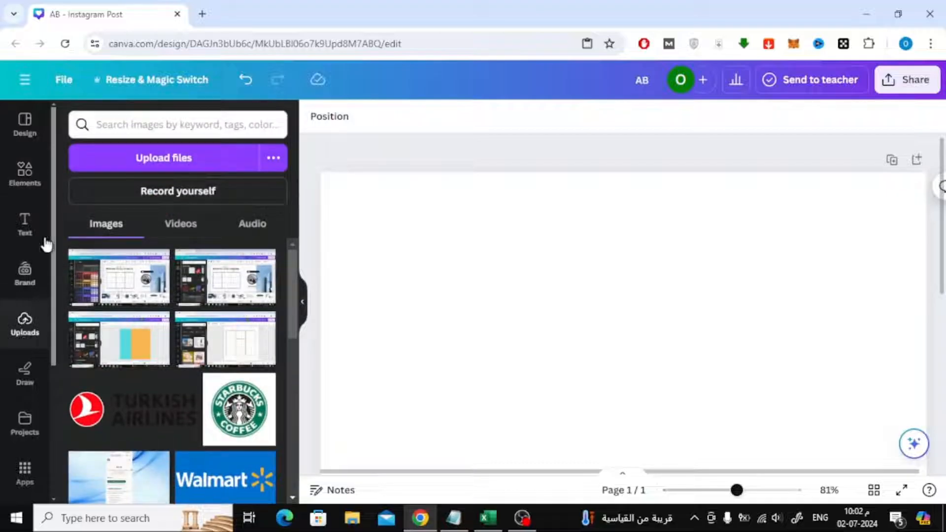
pyautogui.click(164, 158)
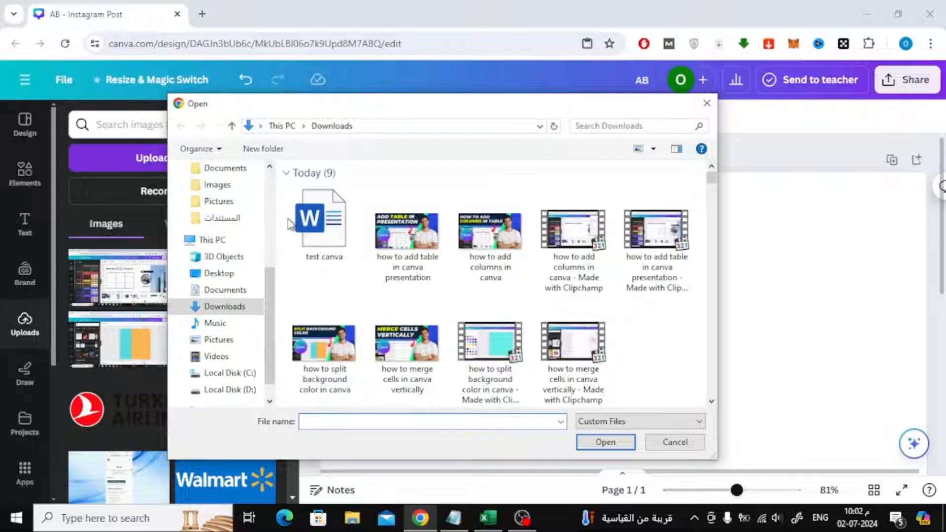
pyautogui.click(323, 218)
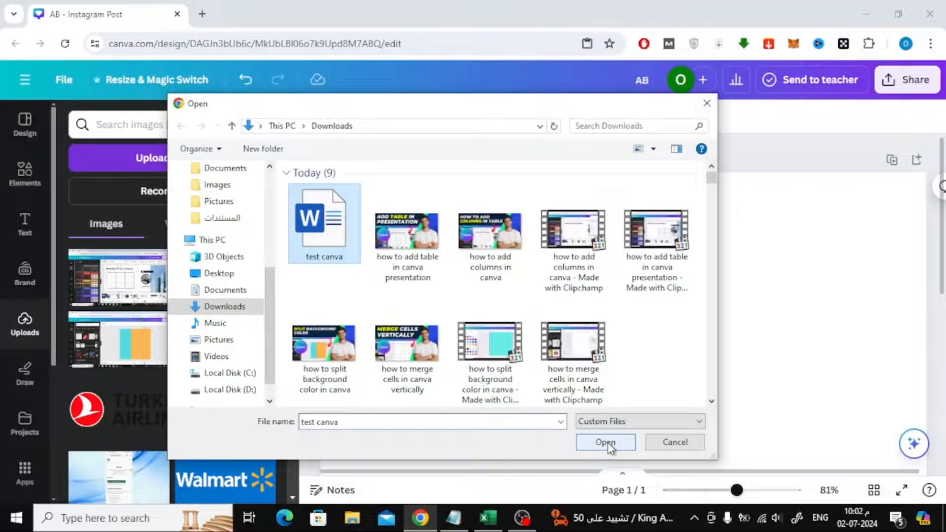
pyautogui.click(605, 443)
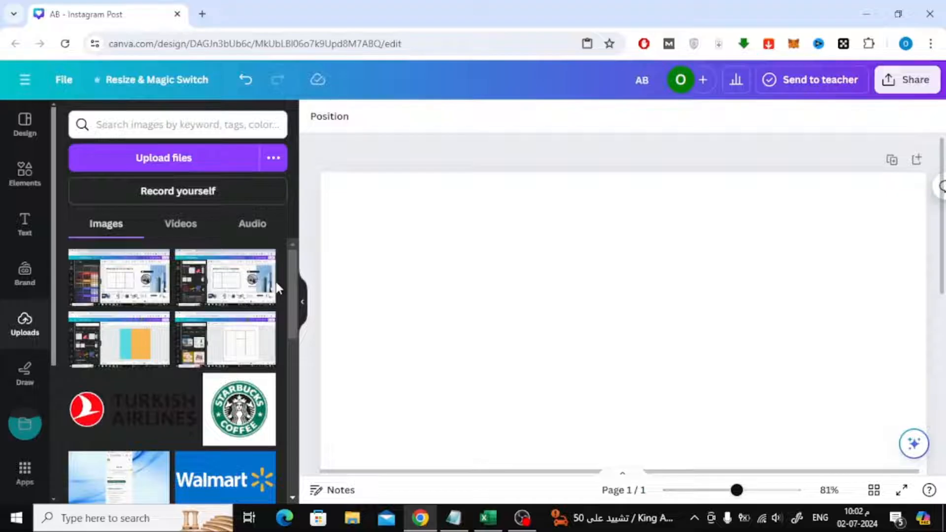
pyautogui.moveTo(122, 372)
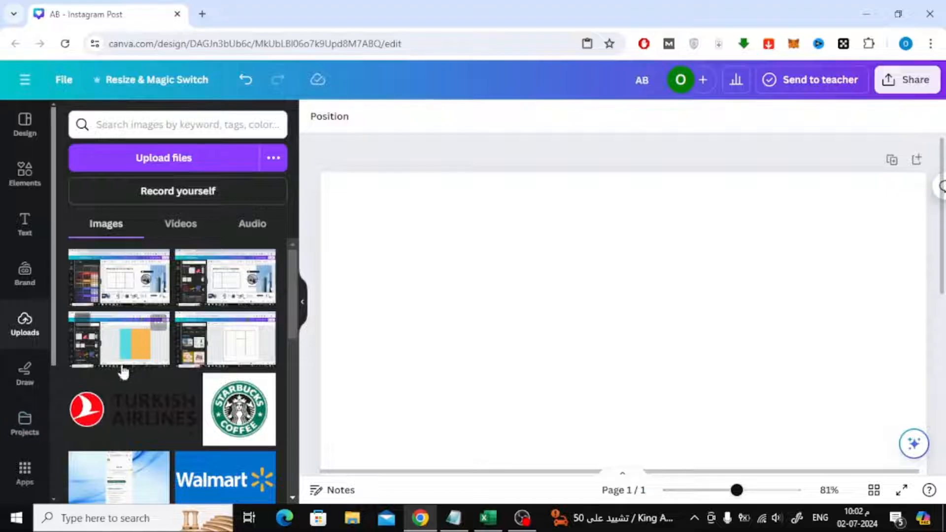
# Step: Open test canva.docx from Projects in a new browser tab
pyautogui.click(24, 422)
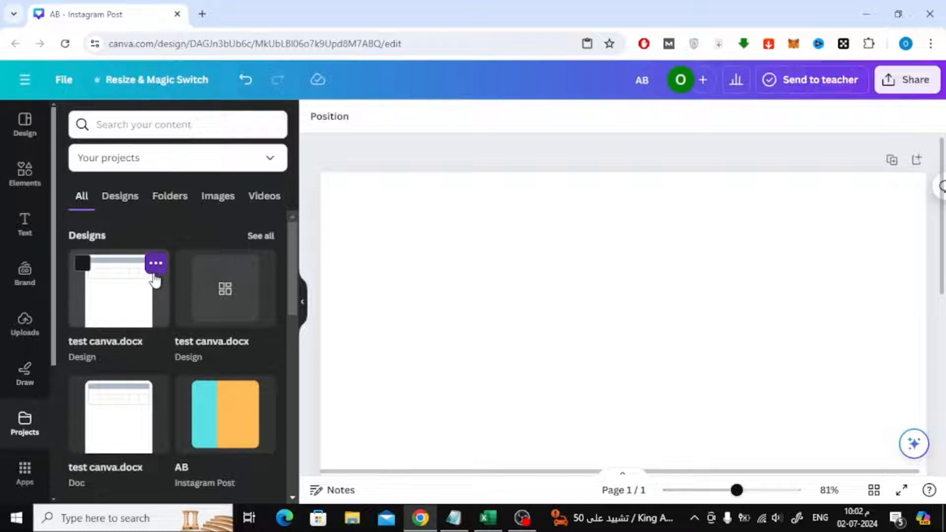
pyautogui.click(155, 263)
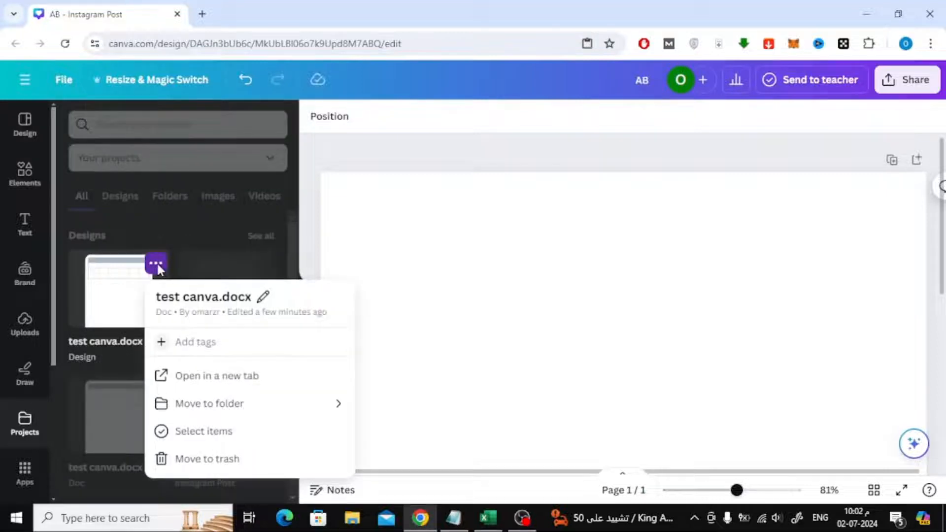
pyautogui.moveTo(223, 407)
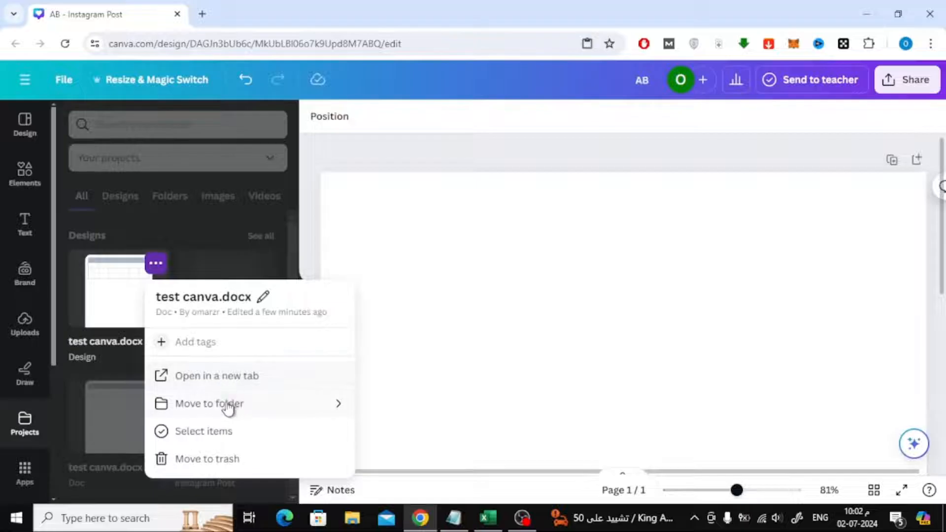
pyautogui.click(217, 375)
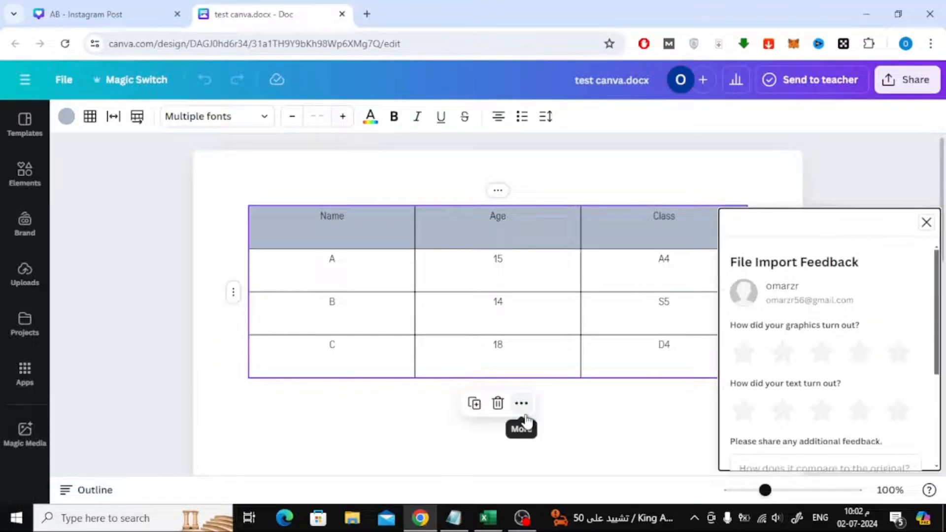
# Step: Close the File Import Feedback panel and open More actions on the imported table
pyautogui.click(927, 222)
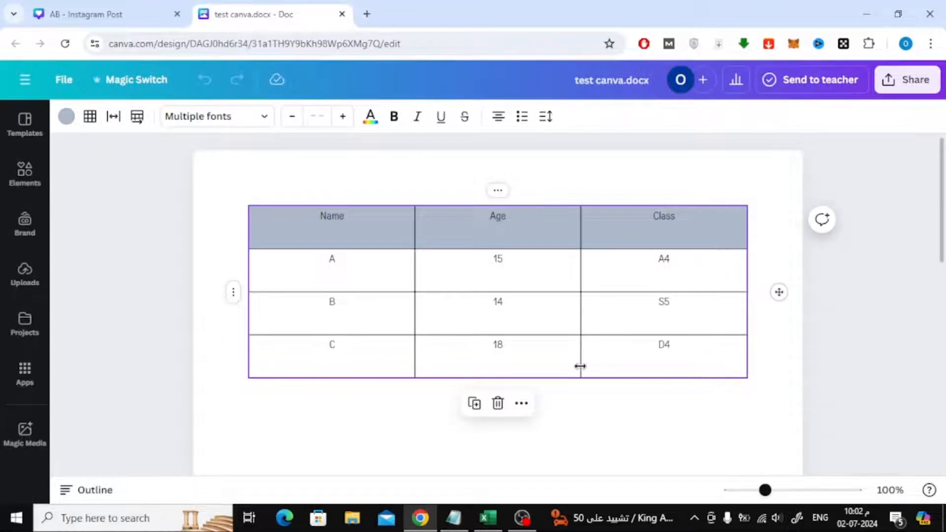
pyautogui.moveTo(520, 403)
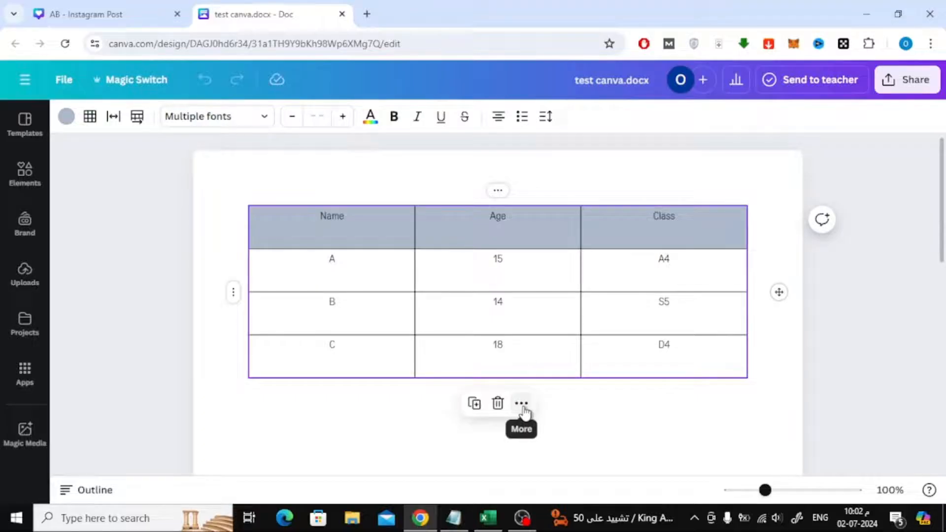
pyautogui.click(521, 403)
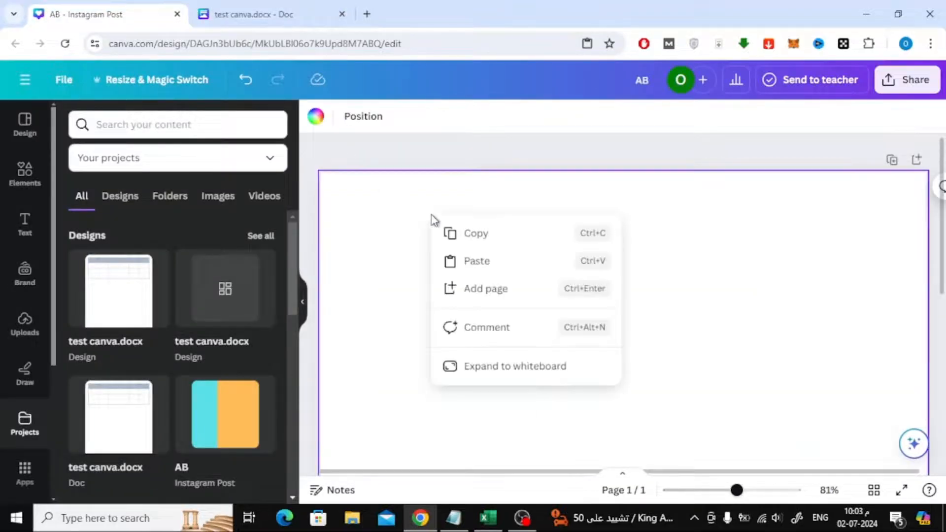
pyautogui.moveTo(510, 268)
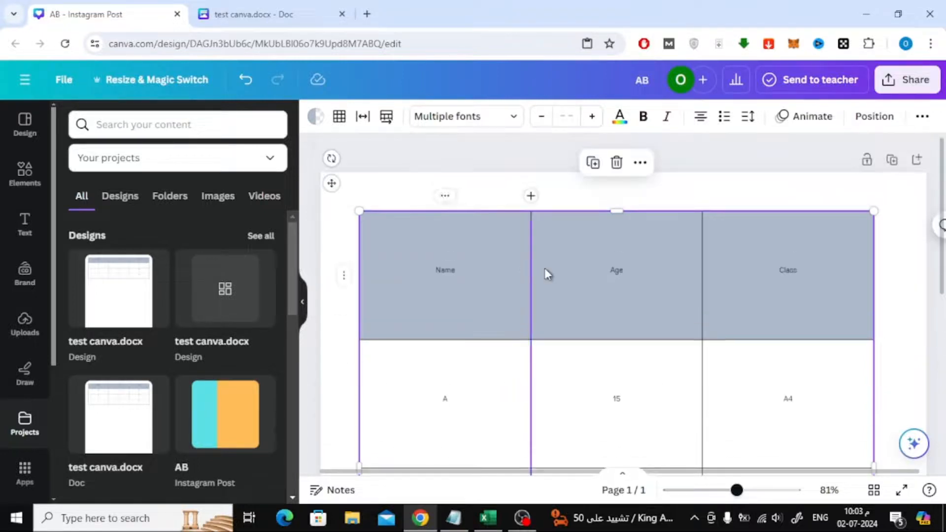
# Step: Size the table's grey header row to fit its content
pyautogui.rightClick(444, 269)
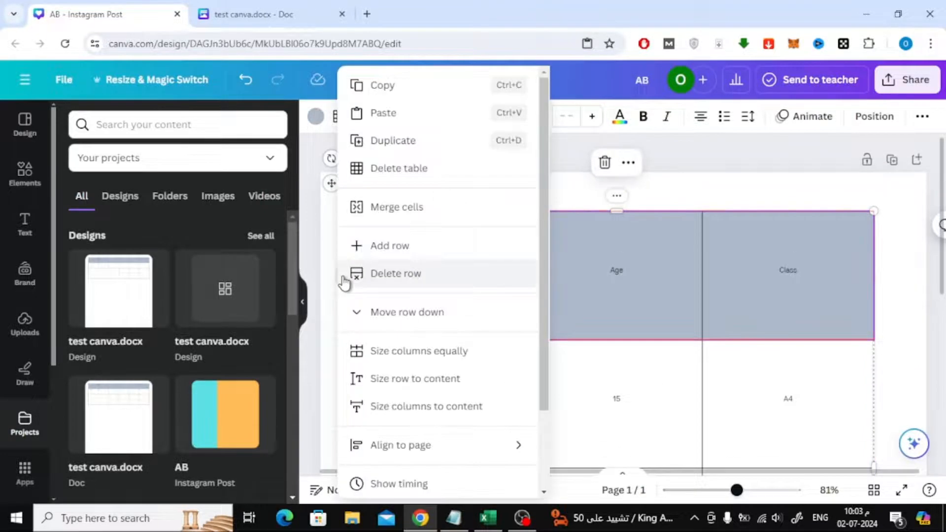
pyautogui.moveTo(419, 379)
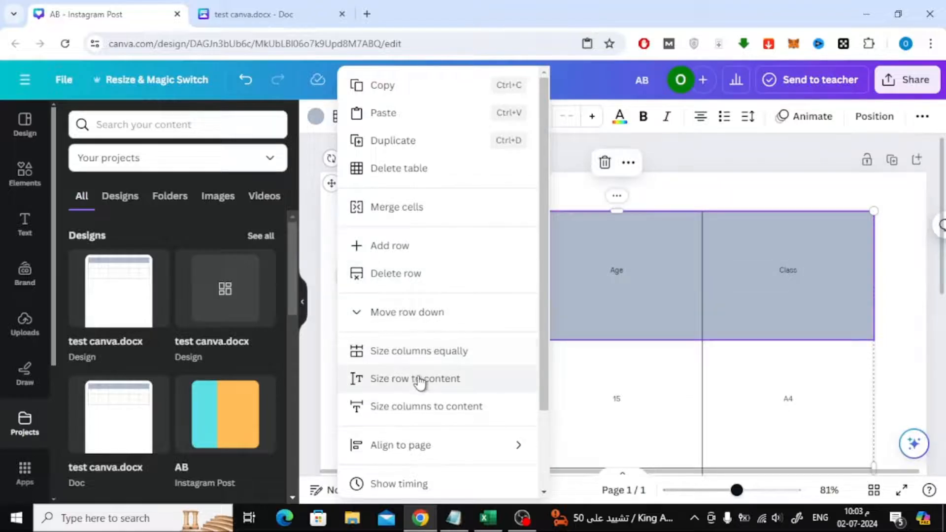
pyautogui.click(415, 379)
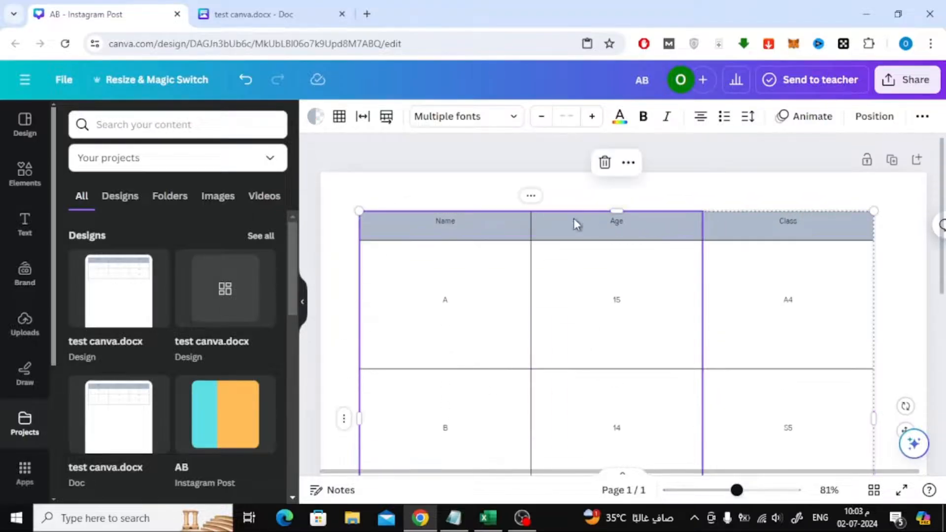
# Step: Apply Size rows to content to every row of the Name, Age, Class table
pyautogui.rightClick(576, 223)
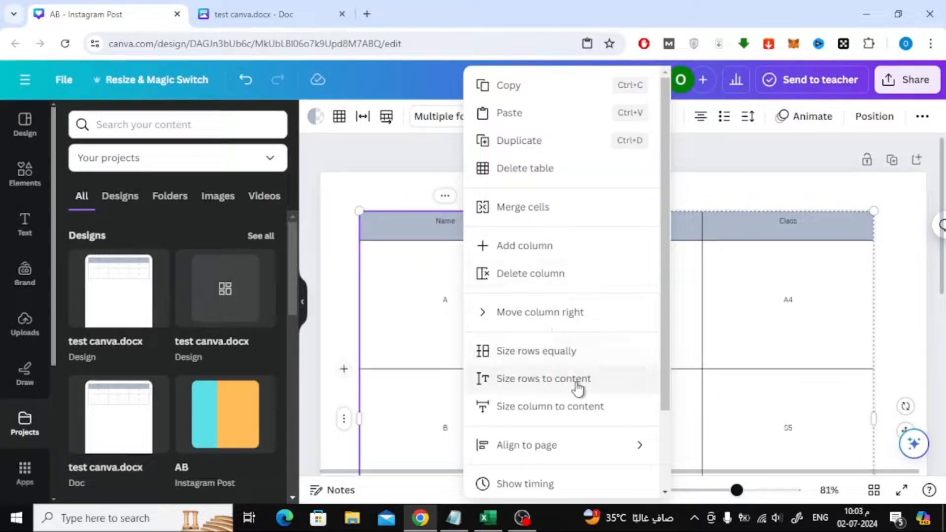
pyautogui.click(543, 378)
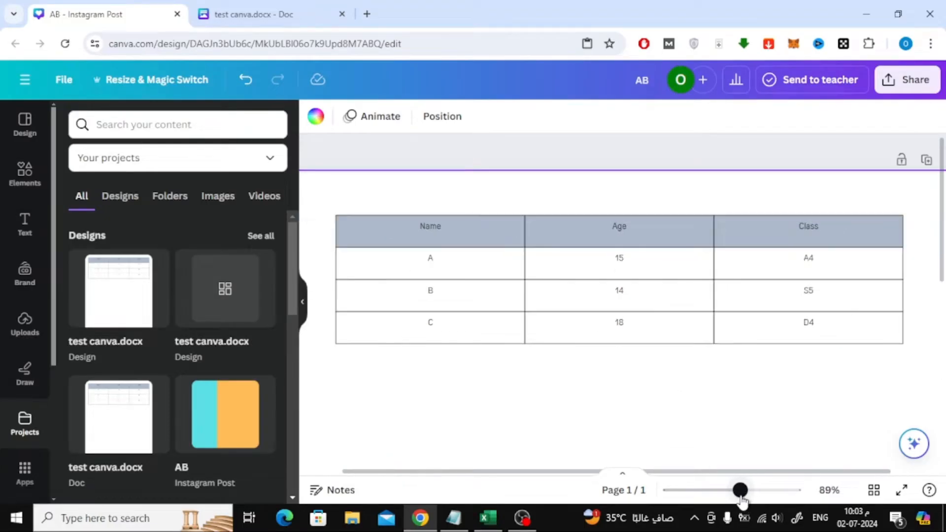
pyautogui.moveTo(708, 429)
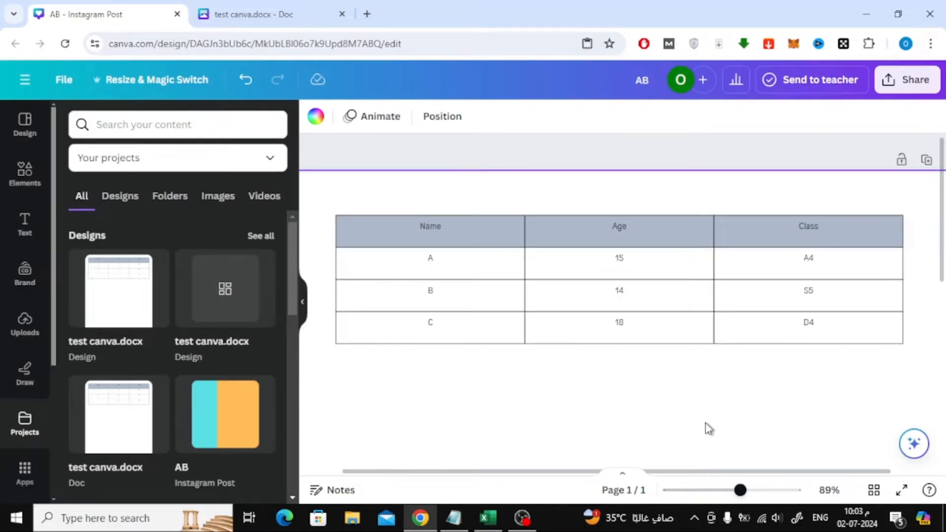